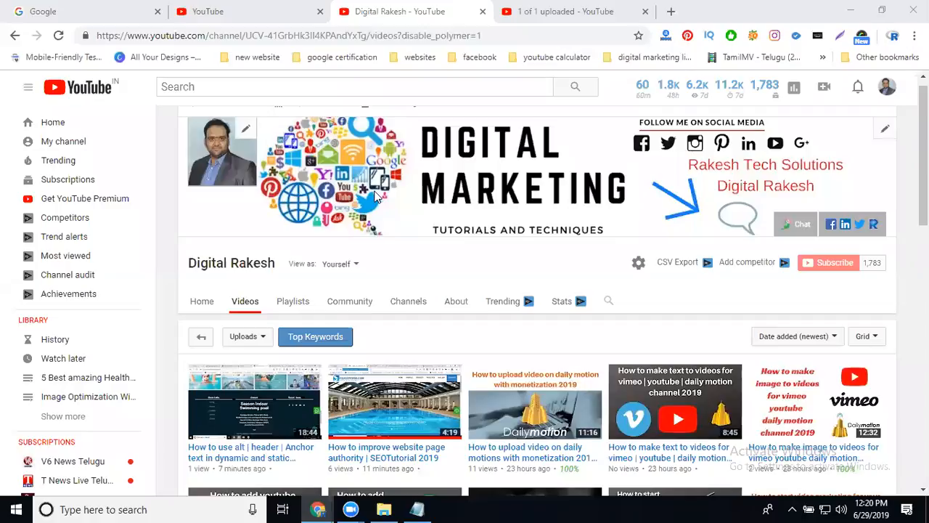
# - Scroll the channel's uploads and open 'How to improve website page authority' in a new tab
pyautogui.scroll(-3)
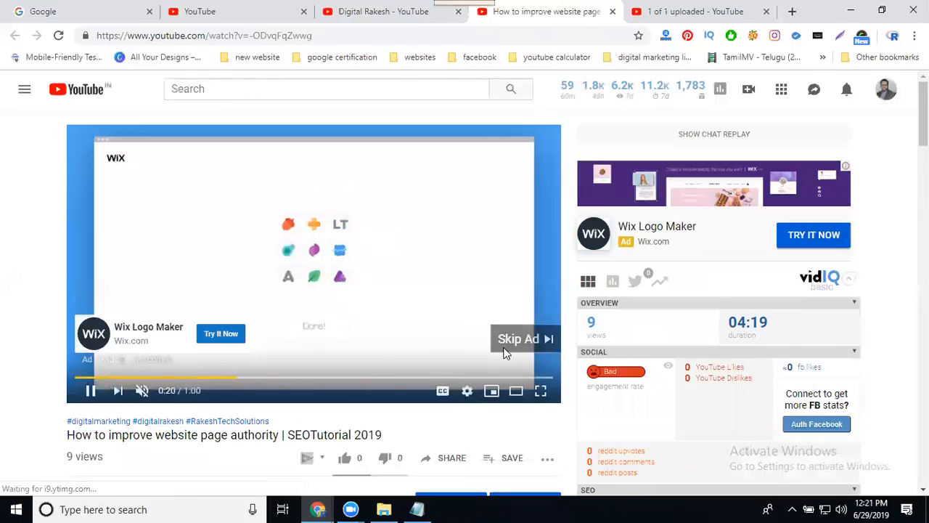
# - Skip the pre-roll ad, watch briefly, then return to the Digital Rakesh channel page
pyautogui.click(518, 338)
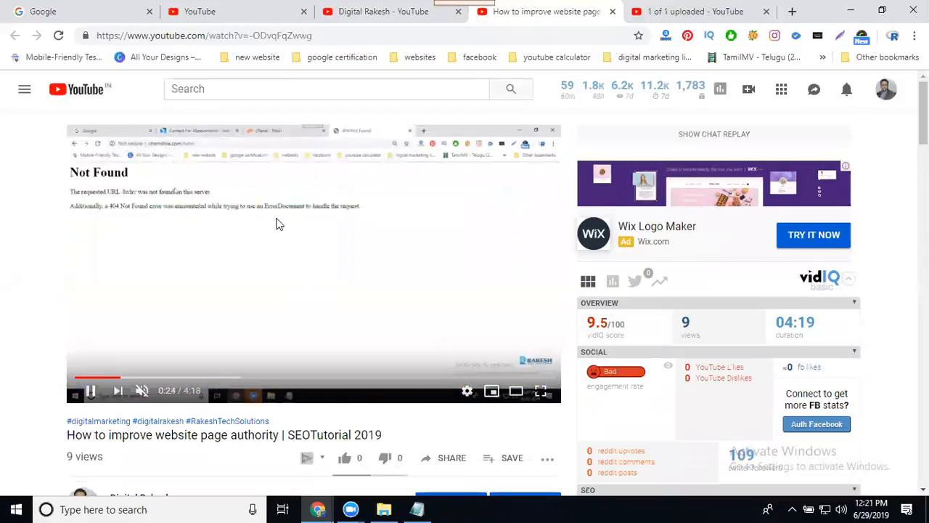
pyautogui.moveTo(407, 204)
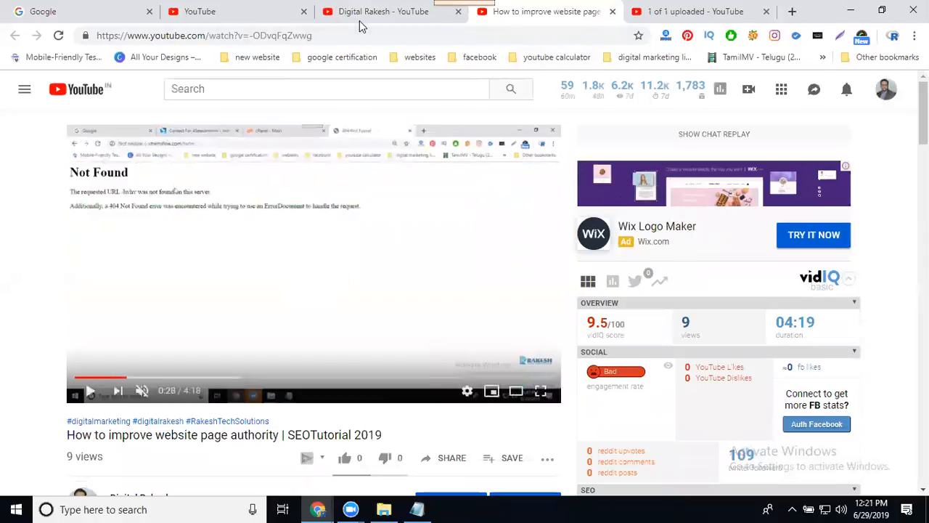
pyautogui.click(377, 12)
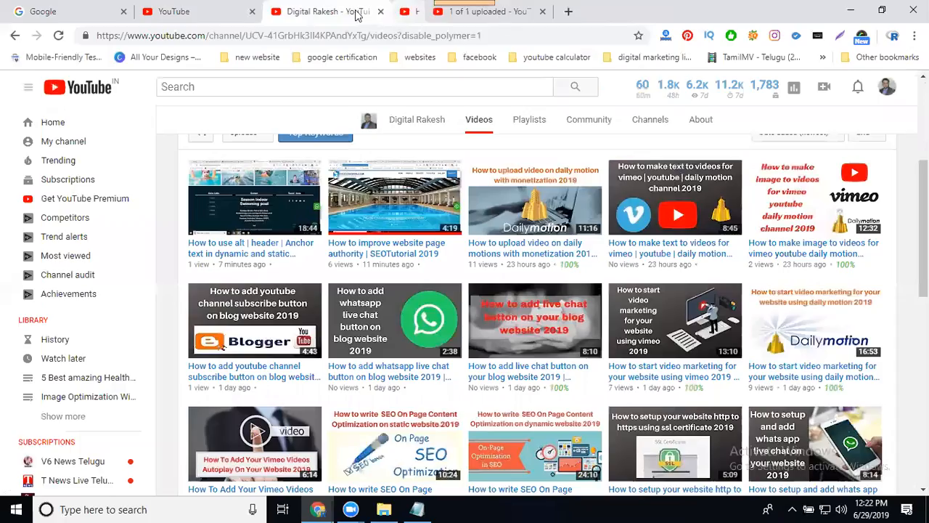
# - Open Video Manager from the channel page to reach the Studio uploads list
pyautogui.scroll(3)
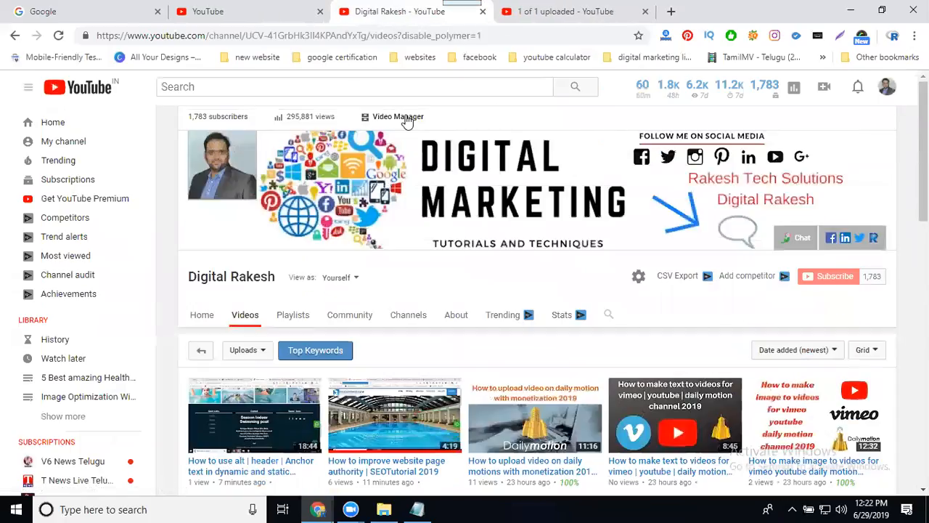
pyautogui.click(397, 117)
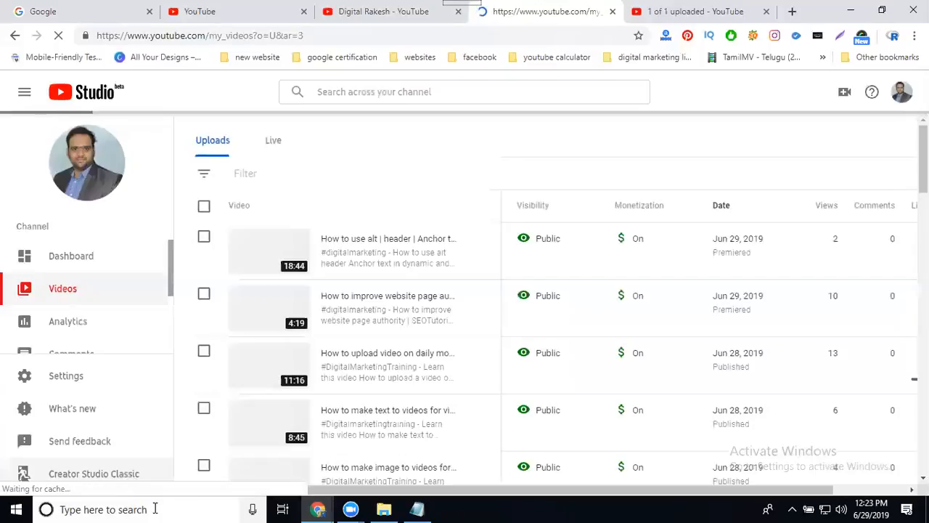
# - Switch to Creator Studio Classic and edit 'How to improve website page authority'
pyautogui.click(93, 473)
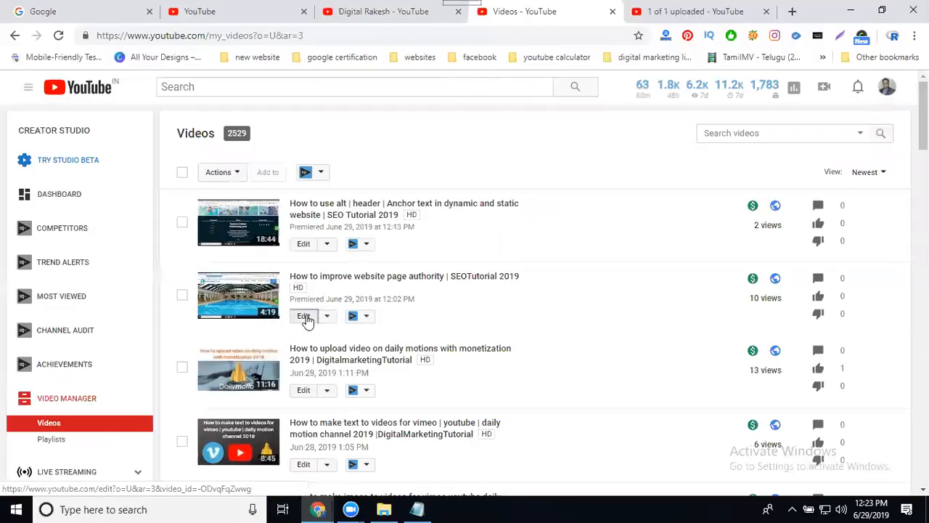
pyautogui.click(303, 315)
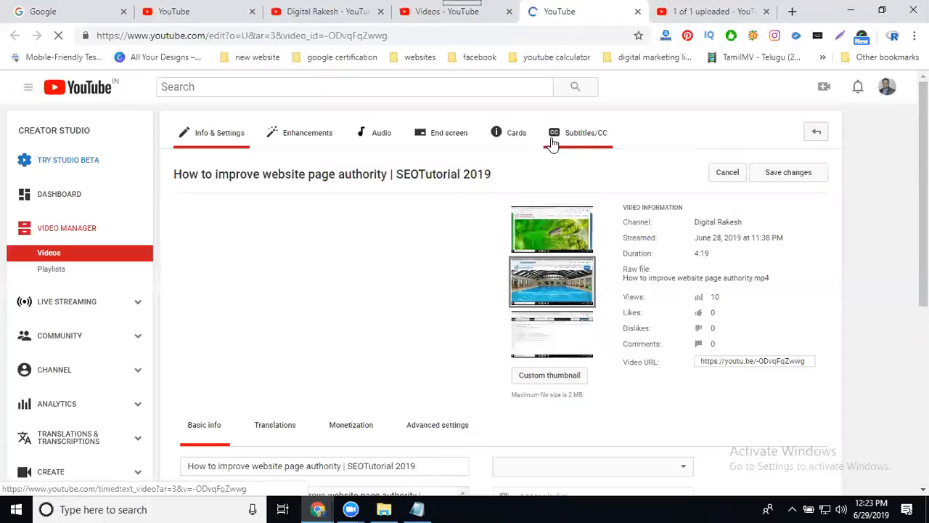
# - Review the page authority video's Monetization tab, including ad formats and Content ID settings
pyautogui.scroll(-3)
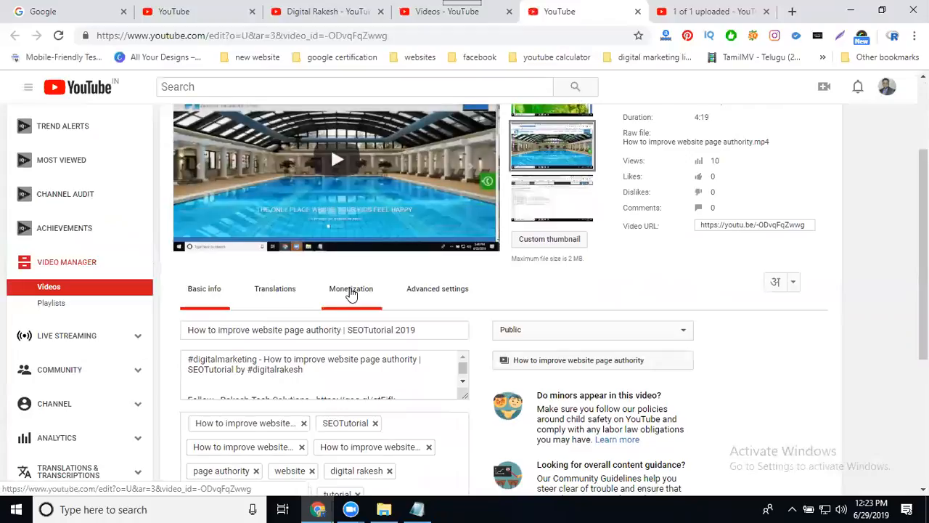
pyautogui.click(351, 288)
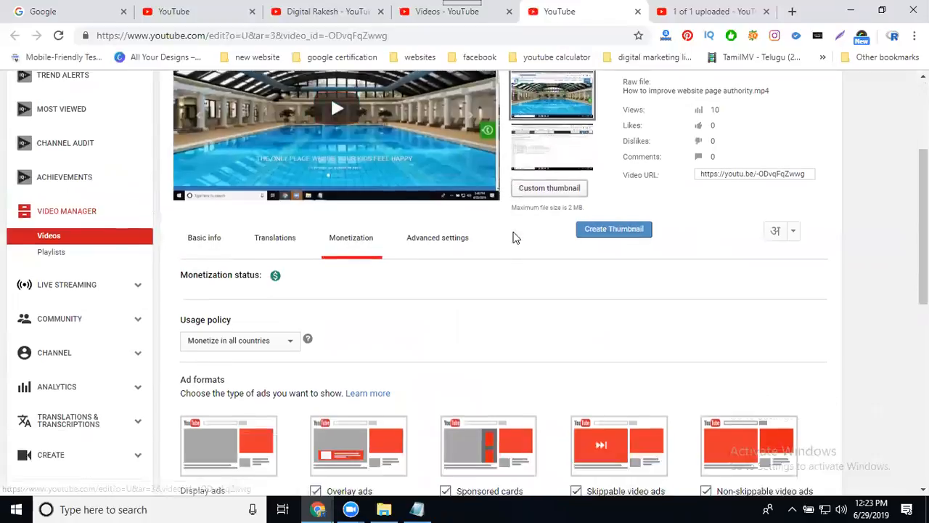
pyautogui.scroll(-3)
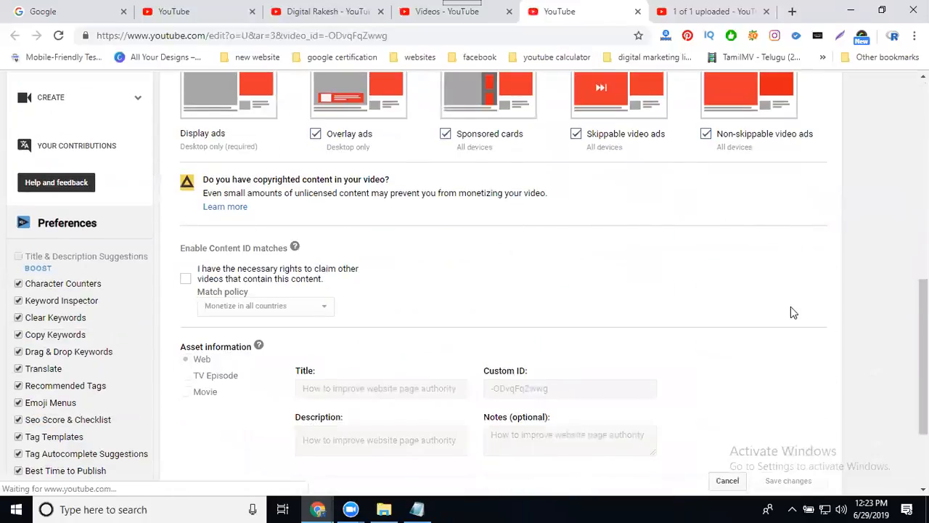
pyautogui.moveTo(386, 217)
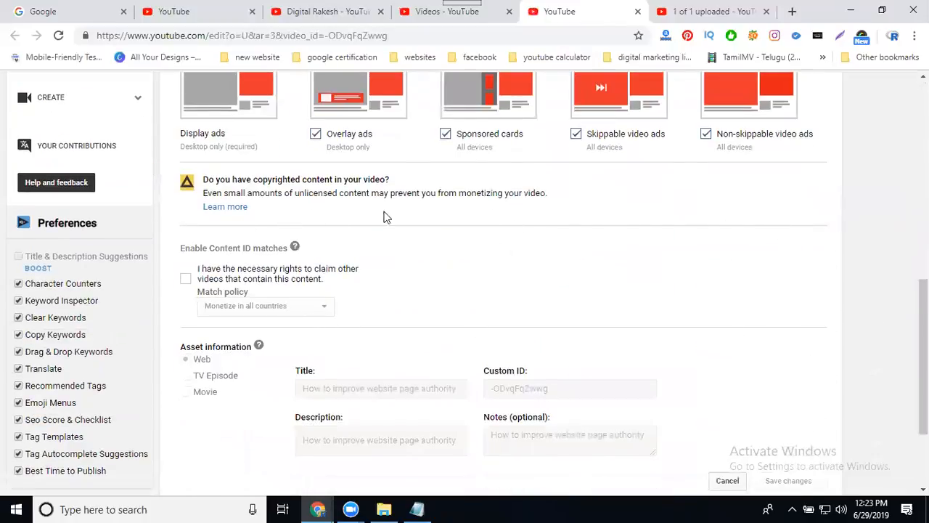
pyautogui.moveTo(793, 209)
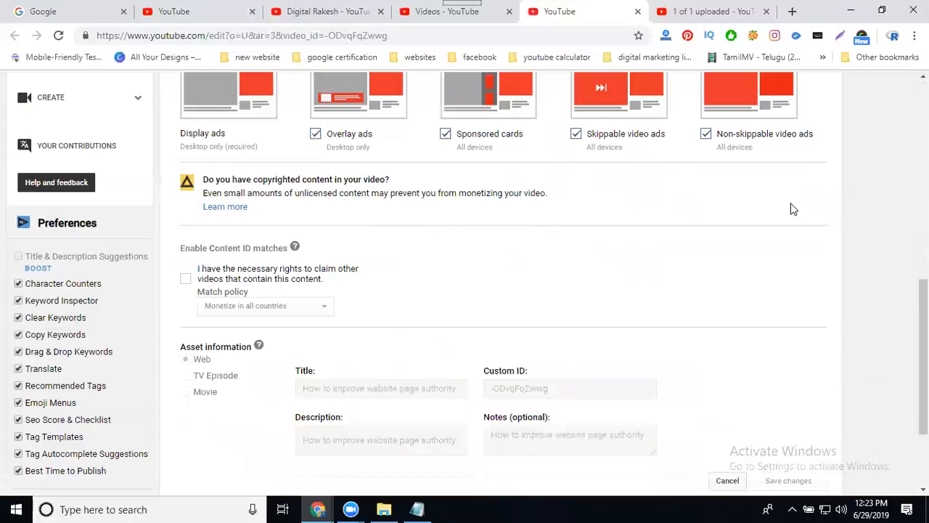
pyautogui.scroll(3)
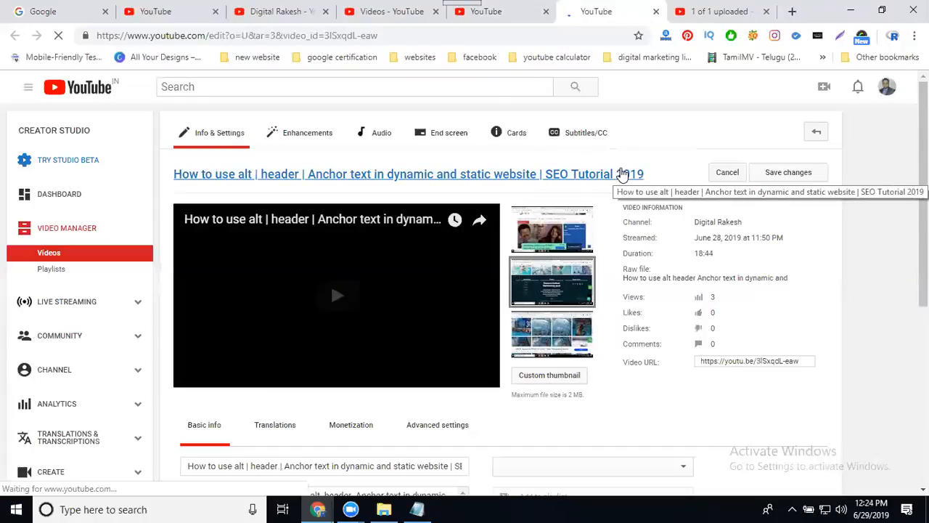
# - Insert an ad break at 0:13 in the anchor text video's Monetization tab
pyautogui.scroll(-3)
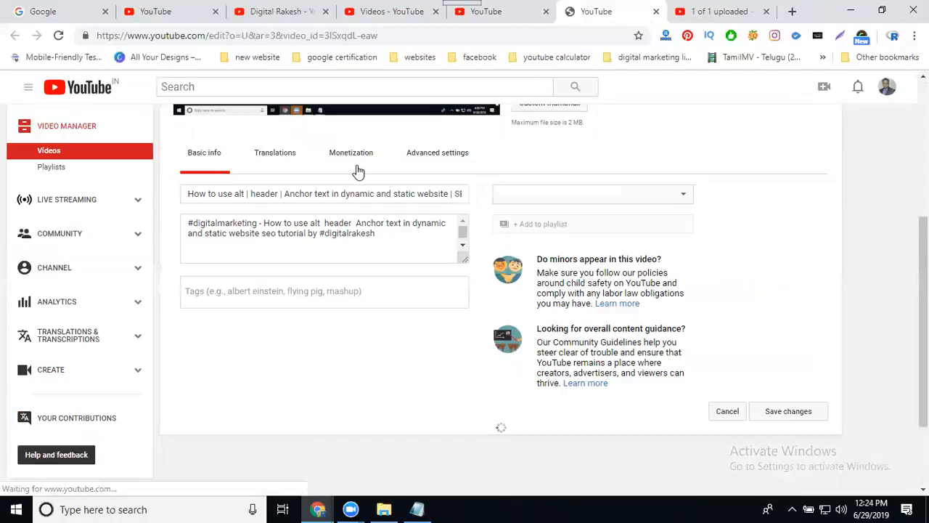
pyautogui.click(351, 152)
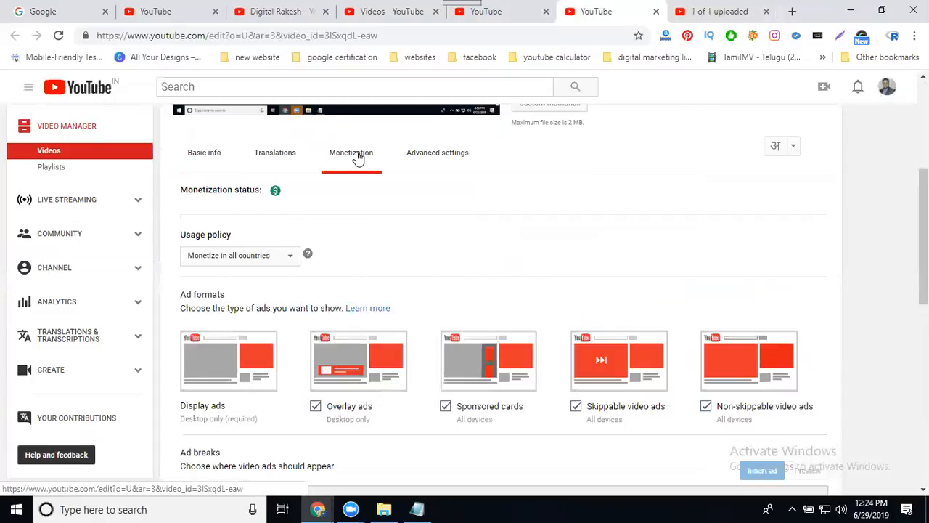
pyautogui.scroll(-3)
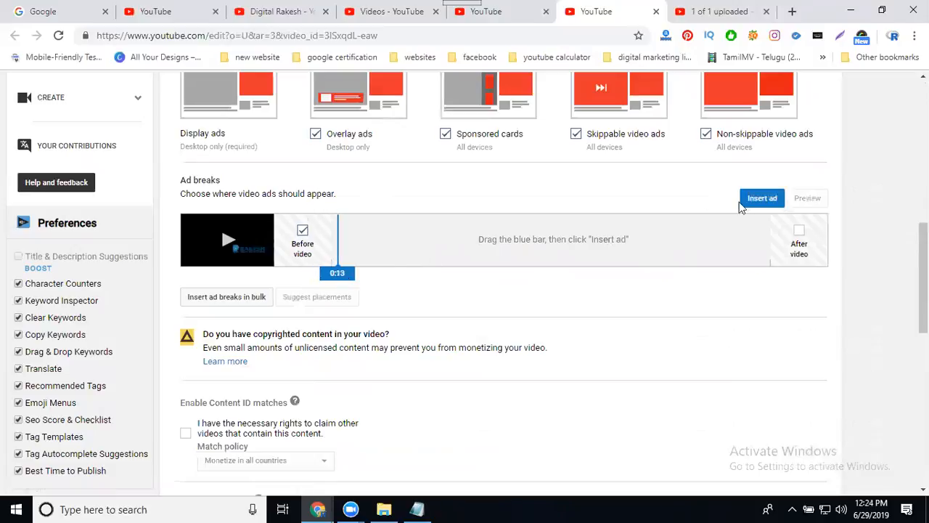
pyautogui.click(762, 198)
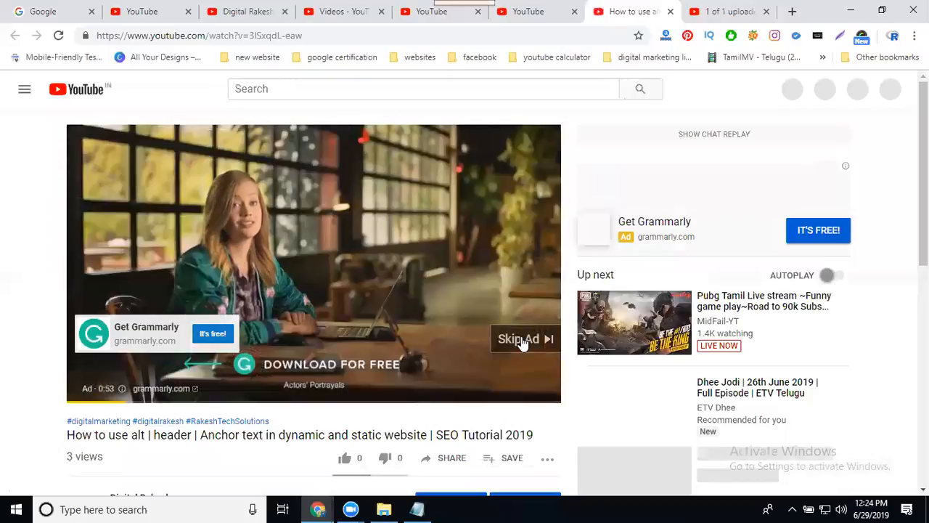
# - Skip the anchor text video's ad, see the overlay ad, then return to its edit tab
pyautogui.click(518, 339)
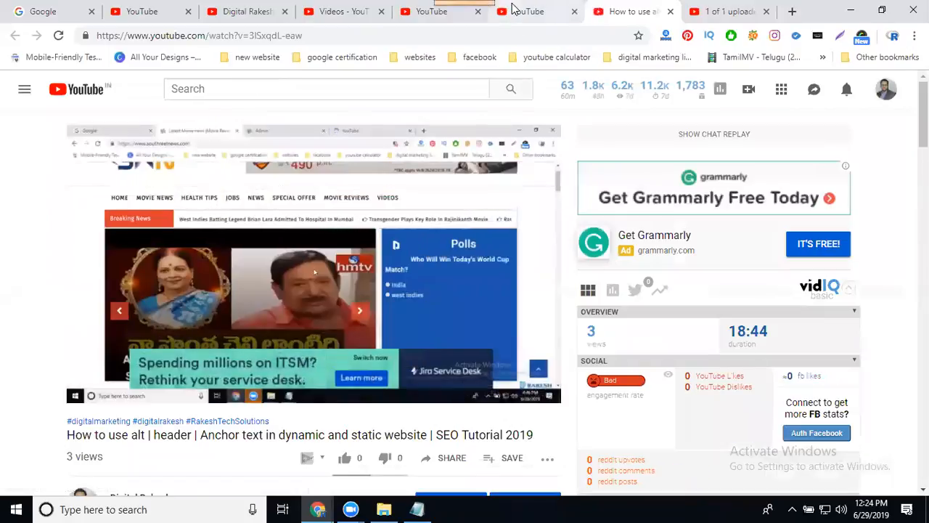
pyautogui.click(528, 12)
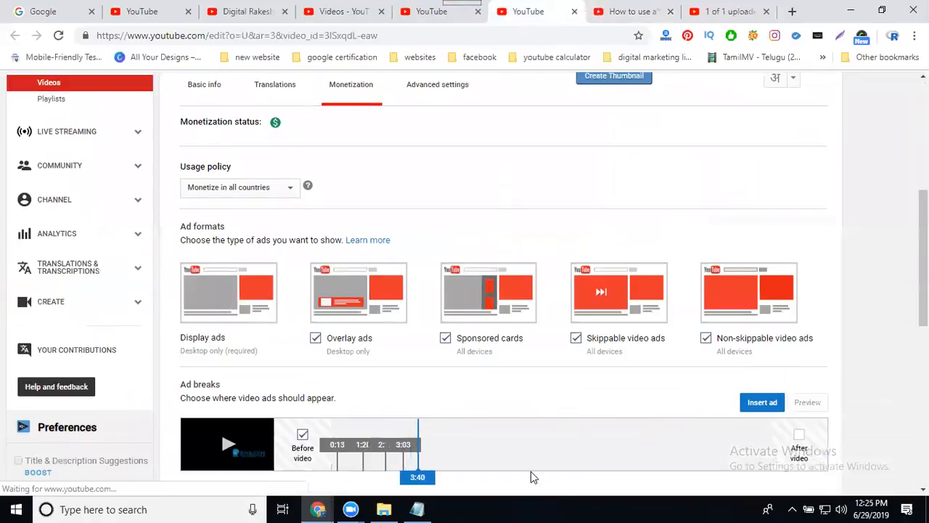
# - Drag along the Ad breaks timeline and insert later ad breaks, up to 17:25
pyautogui.scroll(-3)
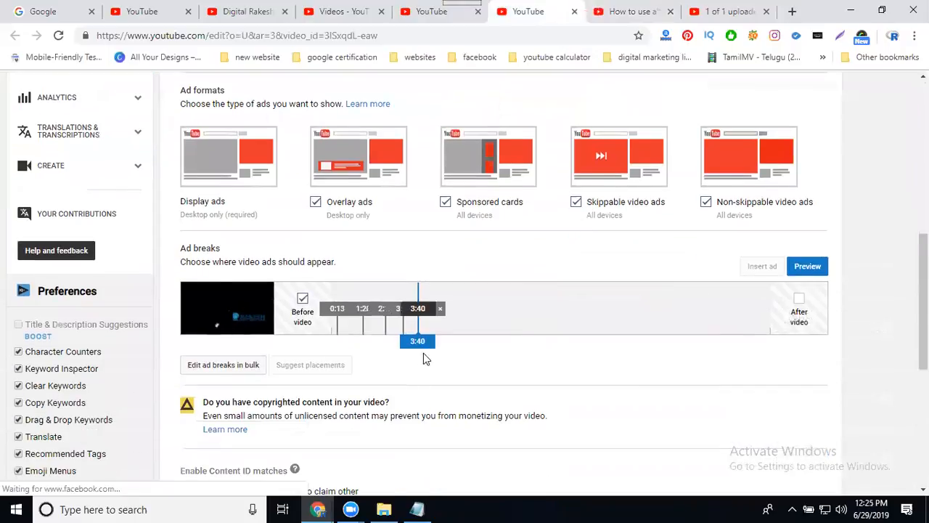
pyautogui.moveTo(418, 341); pyautogui.dragTo(439, 340)
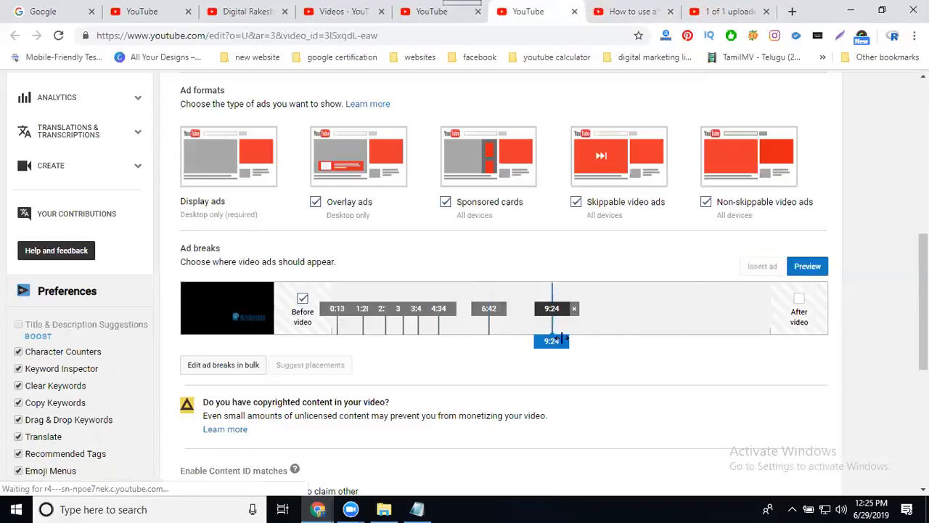
pyautogui.moveTo(552, 341); pyautogui.dragTo(608, 341)
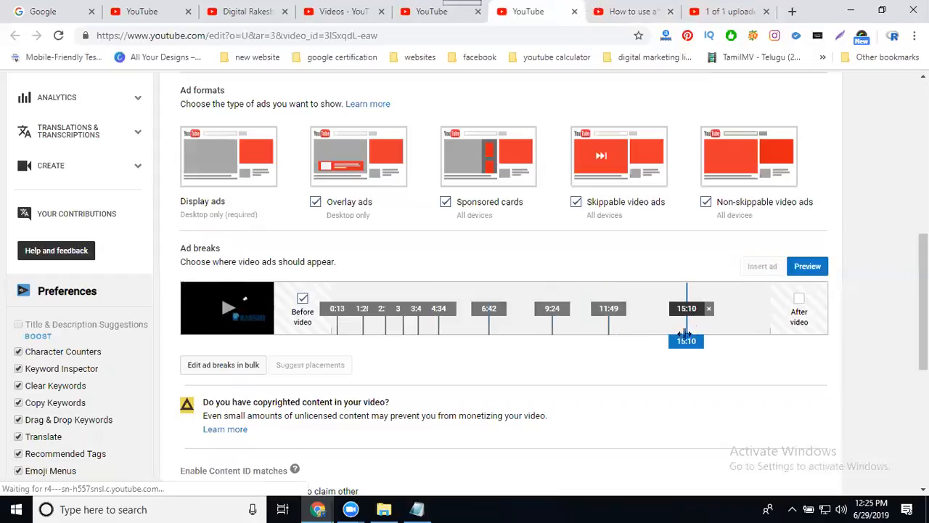
pyautogui.click(762, 266)
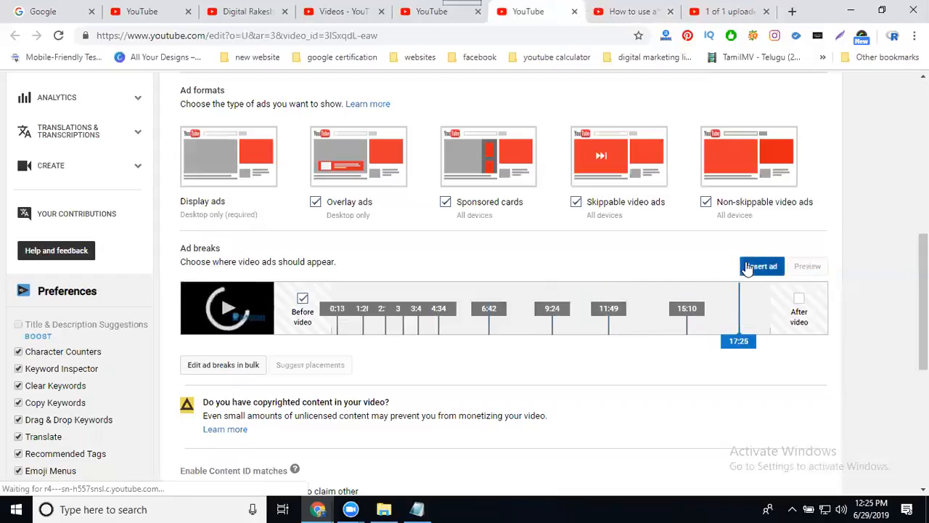
pyautogui.click(761, 265)
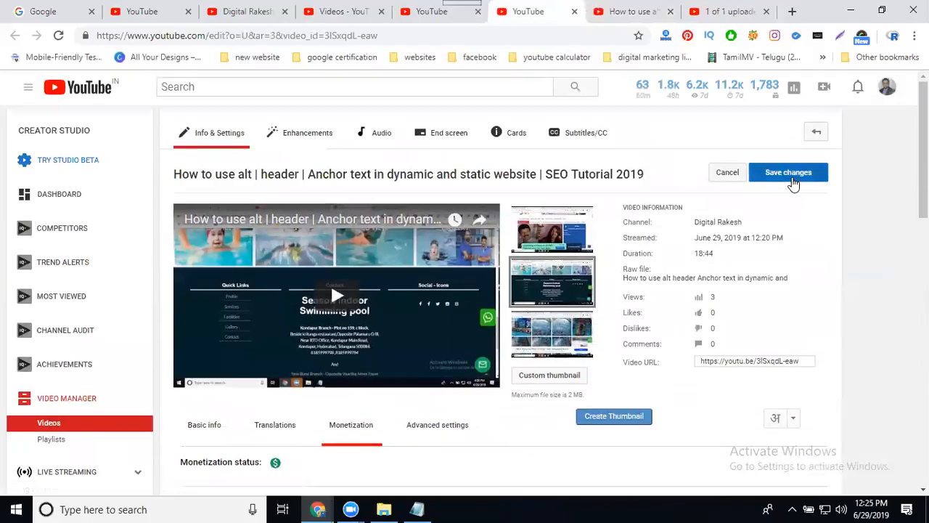
# - Save the anchor text video's ad break changes
pyautogui.click(788, 172)
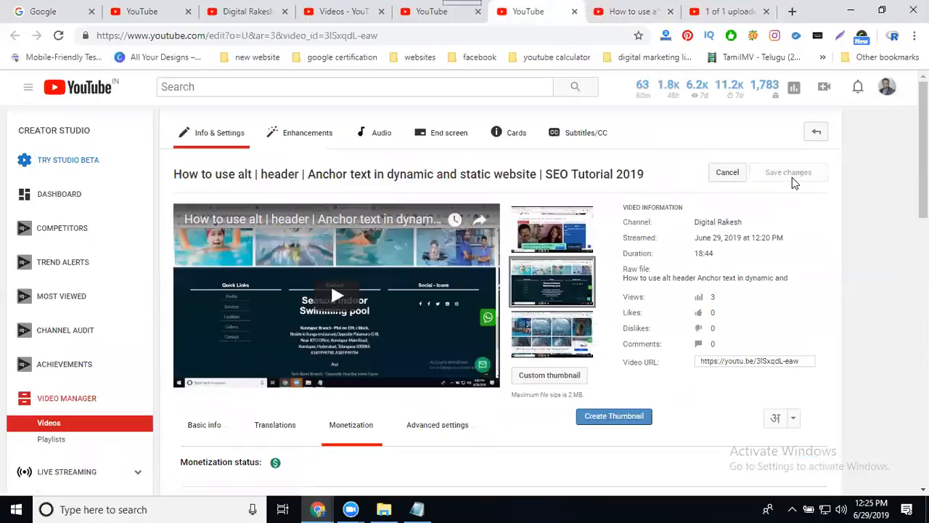
pyautogui.moveTo(770, 201)
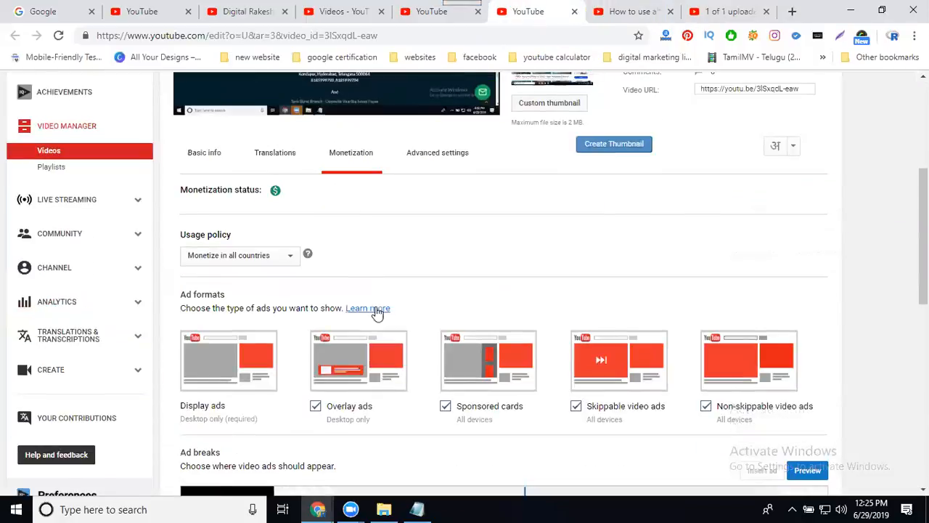
# - Preview the Ad breaks and play the preview
pyautogui.scroll(-3)
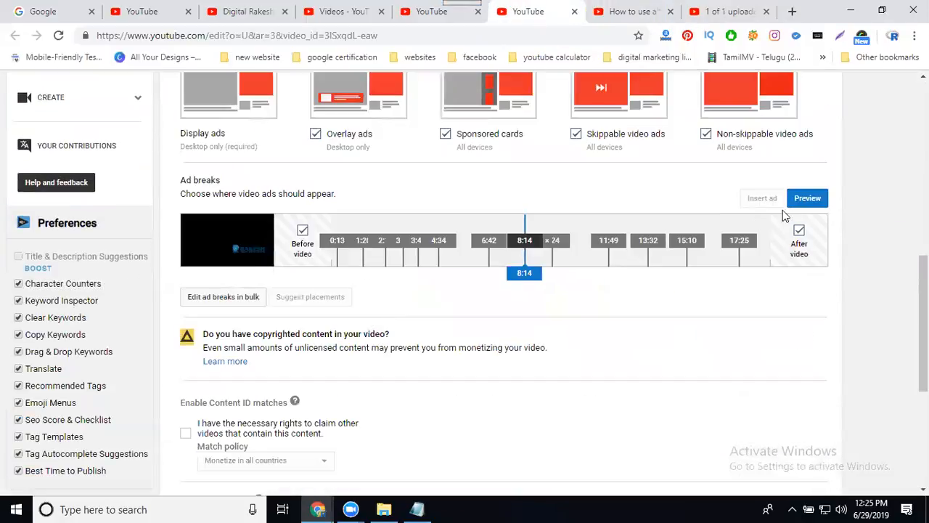
pyautogui.click(762, 198)
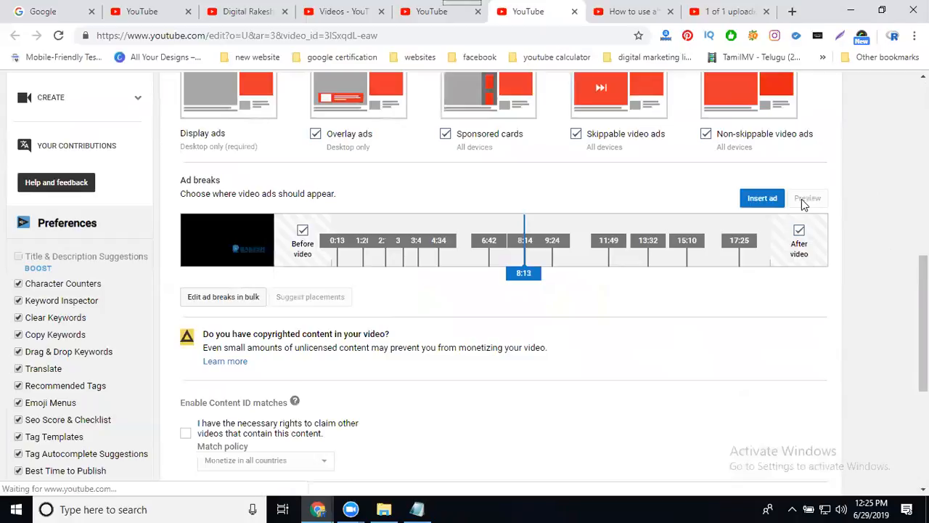
pyautogui.scroll(3)
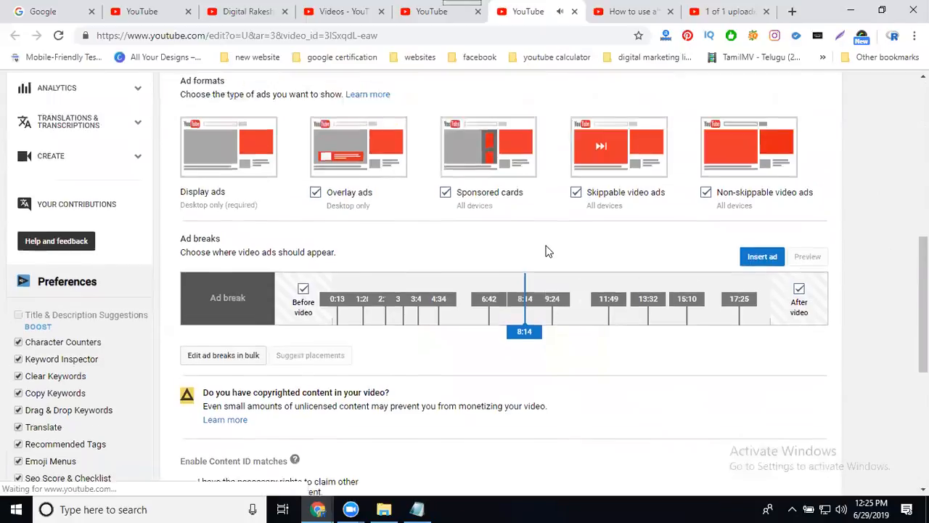
pyautogui.scroll(3)
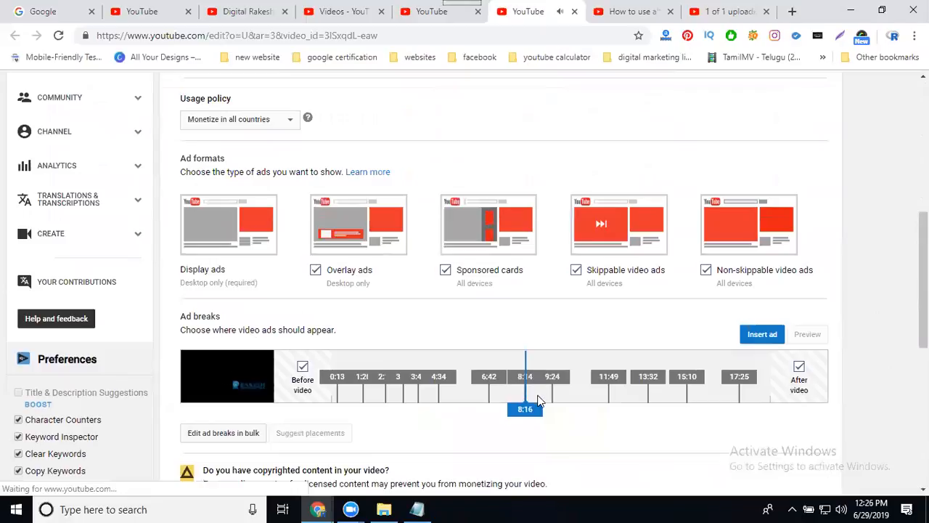
pyautogui.moveTo(228, 378)
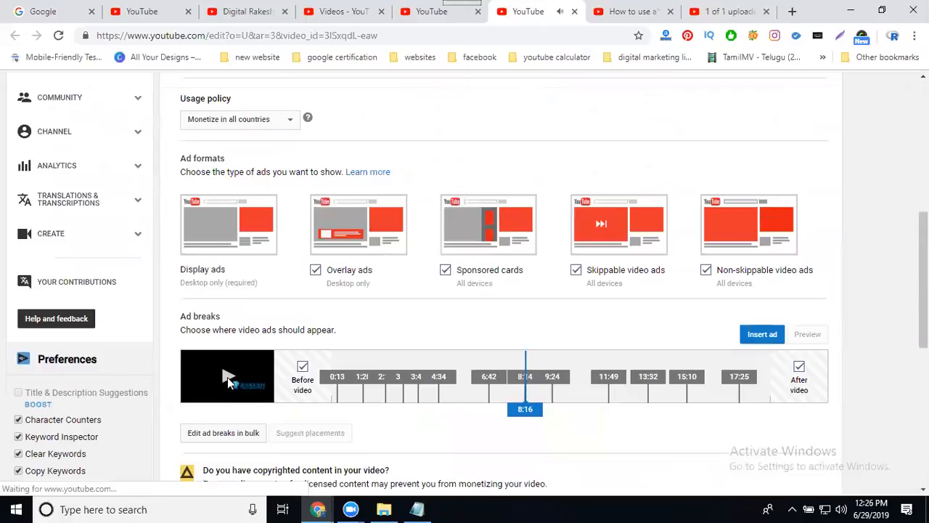
pyautogui.click(727, 172)
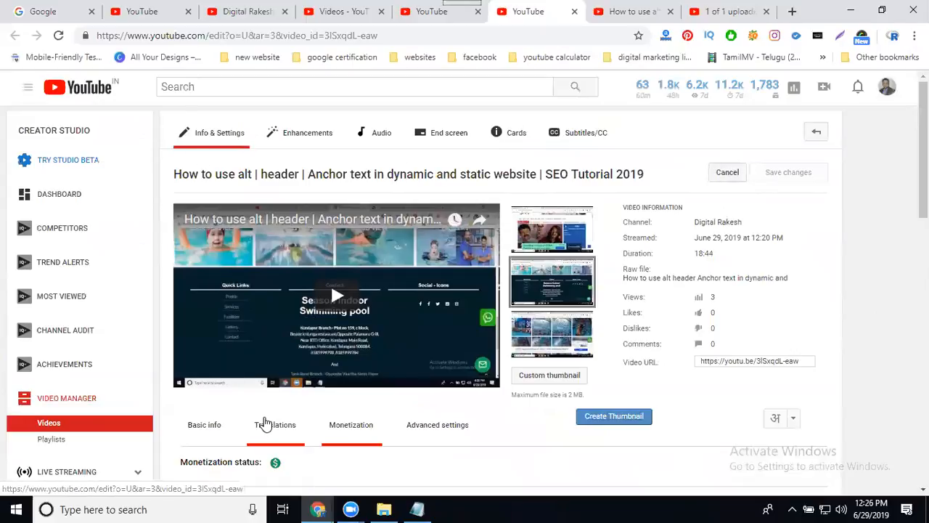
# - Visit Translations, return to Monetization, and set the ad break playhead to 5:47
pyautogui.click(275, 424)
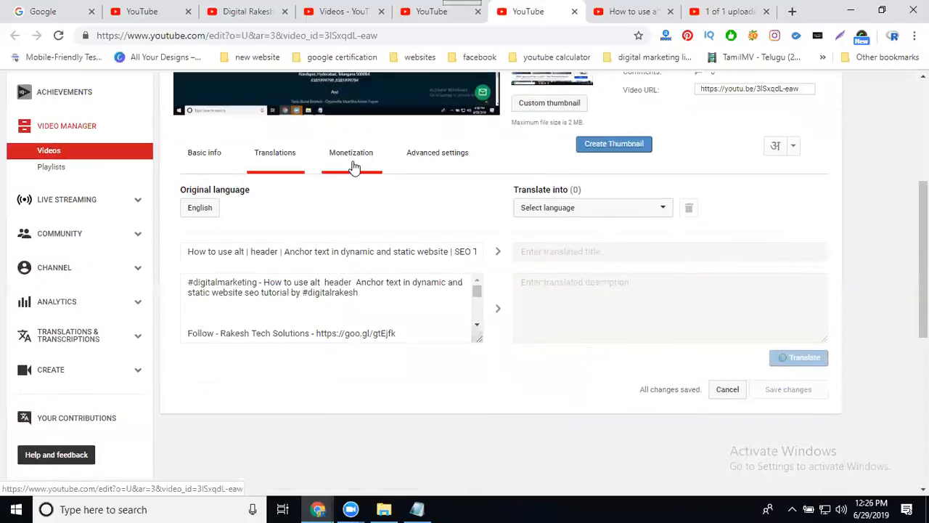
pyautogui.click(351, 153)
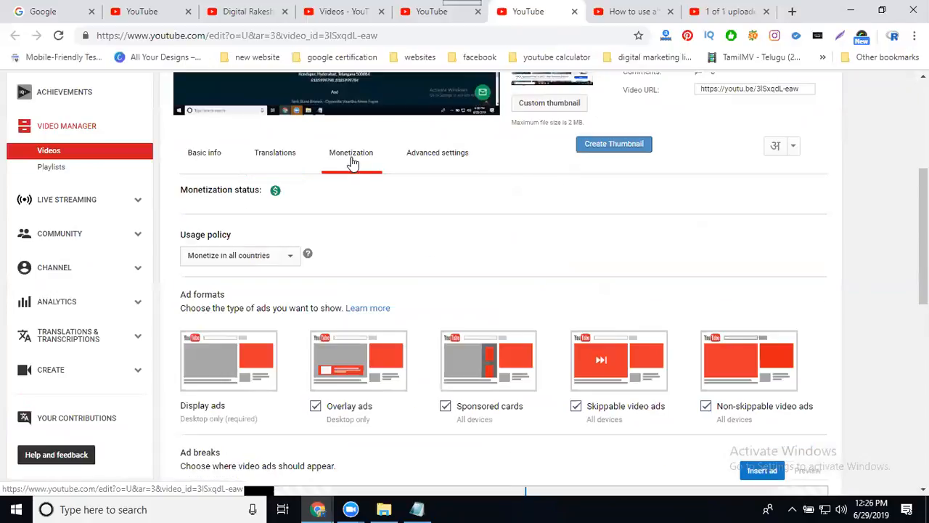
pyautogui.scroll(-3)
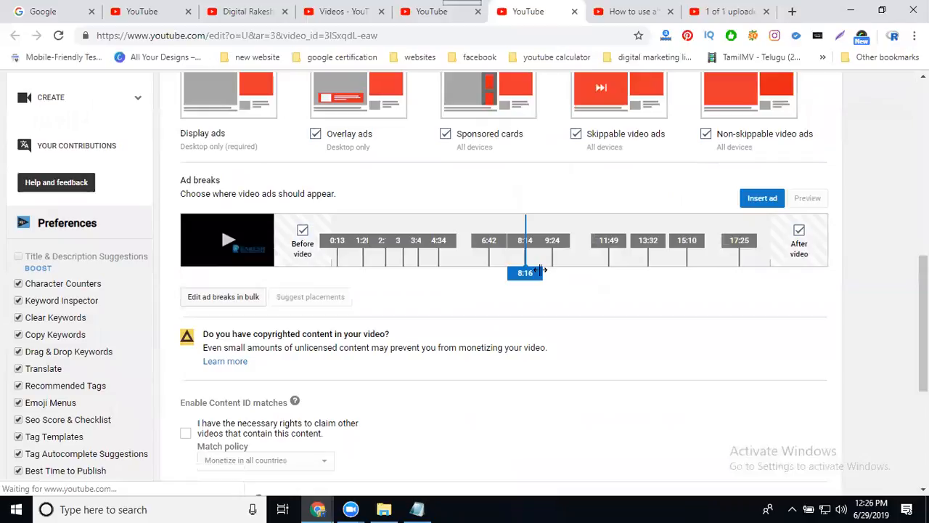
pyautogui.click(762, 197)
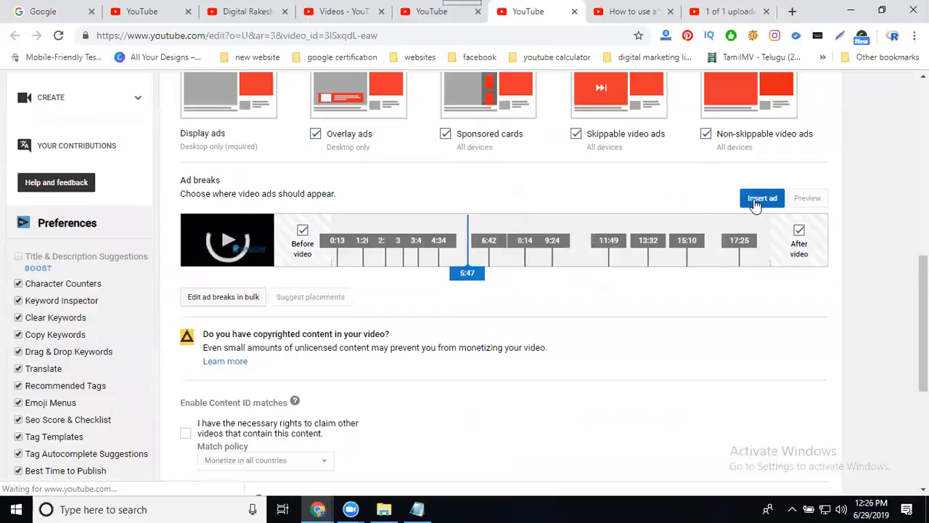
pyautogui.scroll(3)
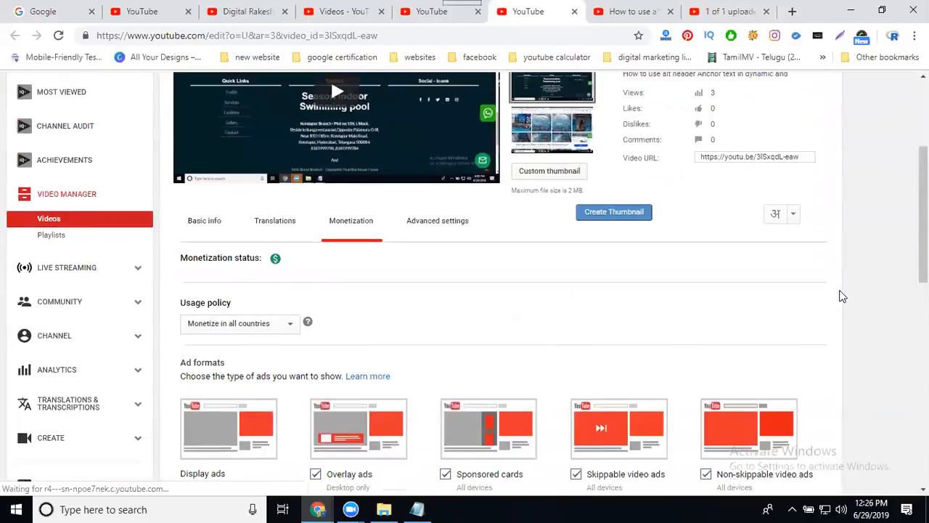
pyautogui.scroll(3)
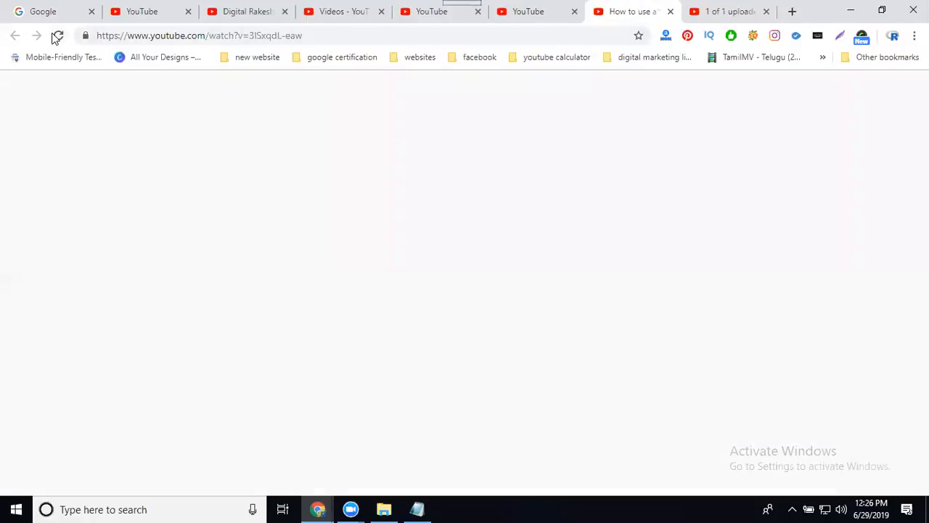
# - Reload the anchor text SEO tutorial's watch page three times so it plays with an overlay ad
pyautogui.click(57, 35)
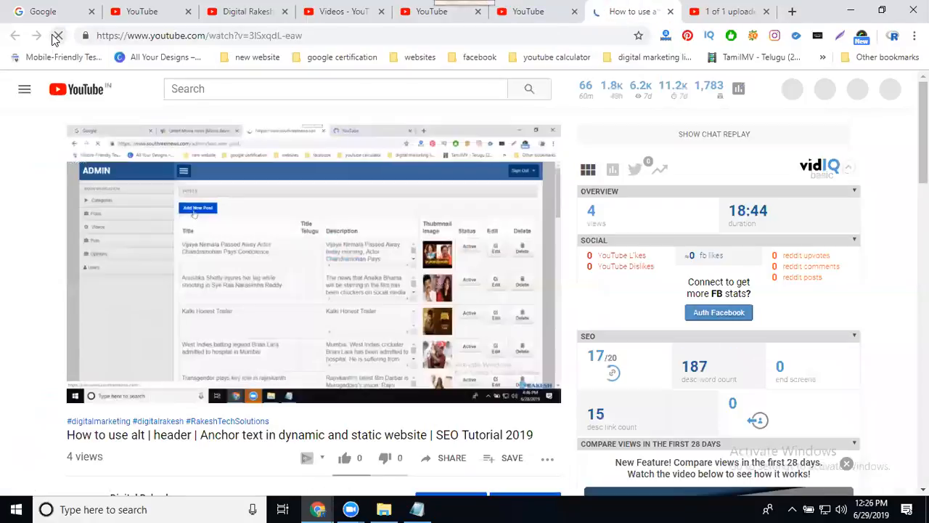
pyautogui.click(57, 35)
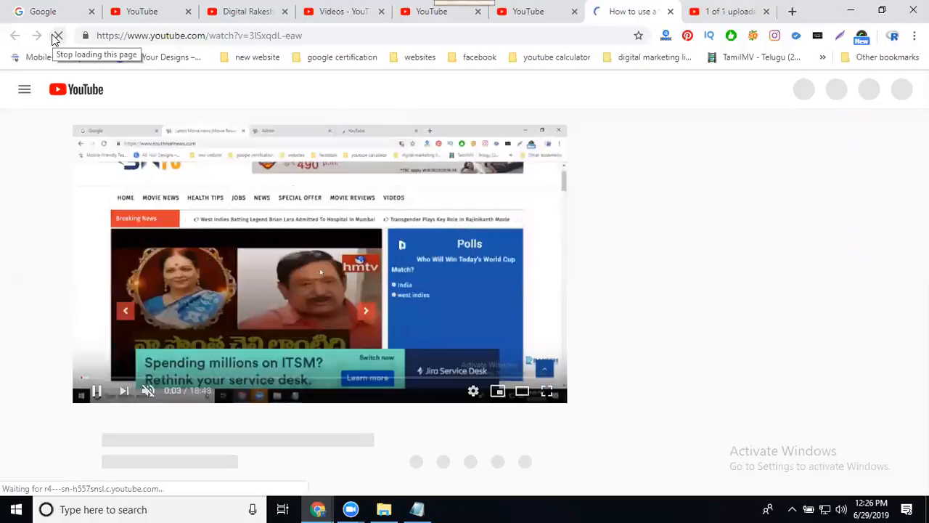
pyautogui.click(57, 35)
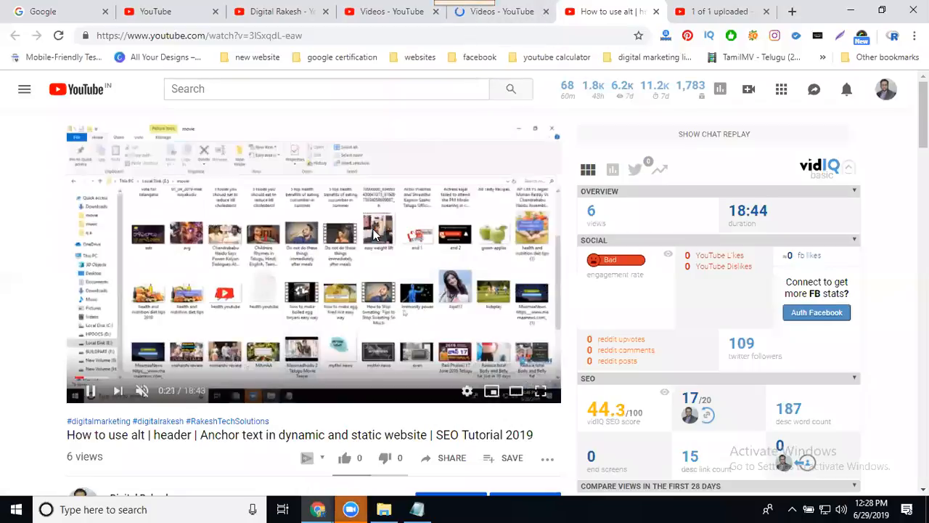
# - From the channel's Videos list, open 'How to upload video on daily motion' to play it
pyautogui.click(280, 12)
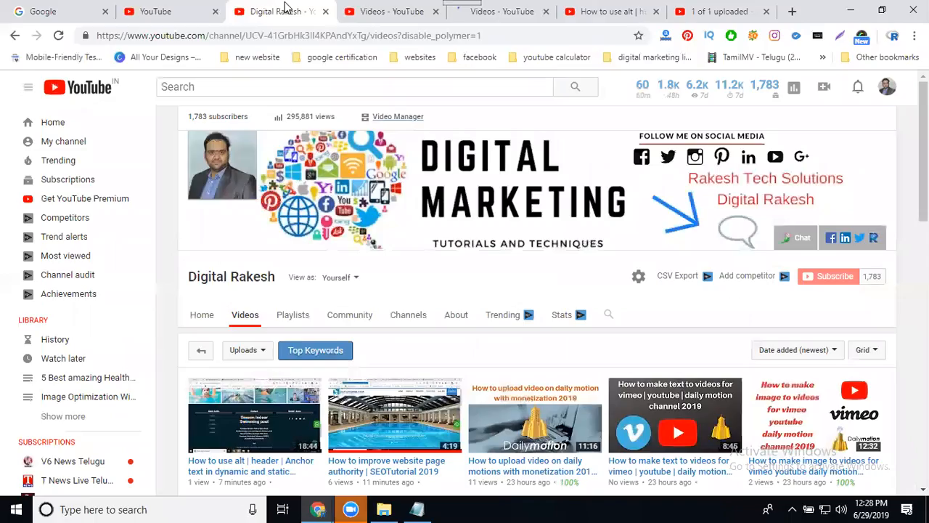
pyautogui.scroll(-3)
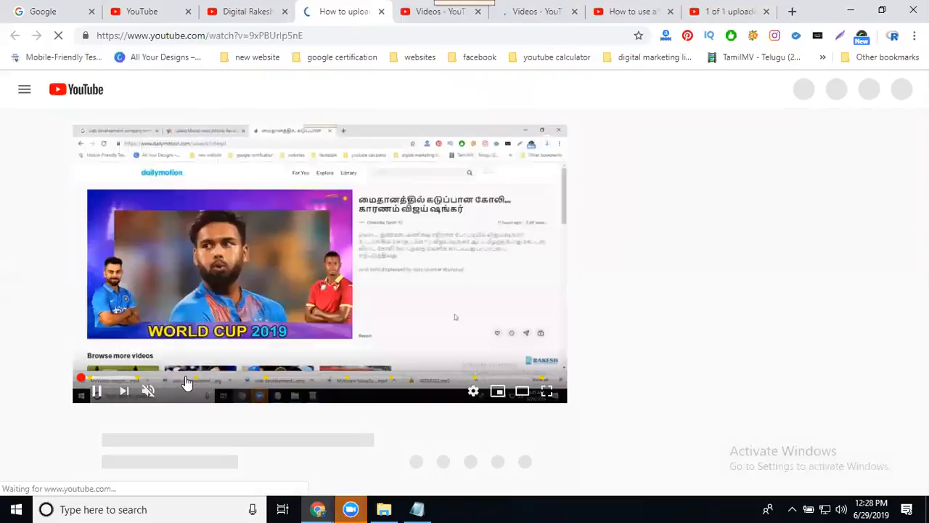
pyautogui.moveTo(203, 383)
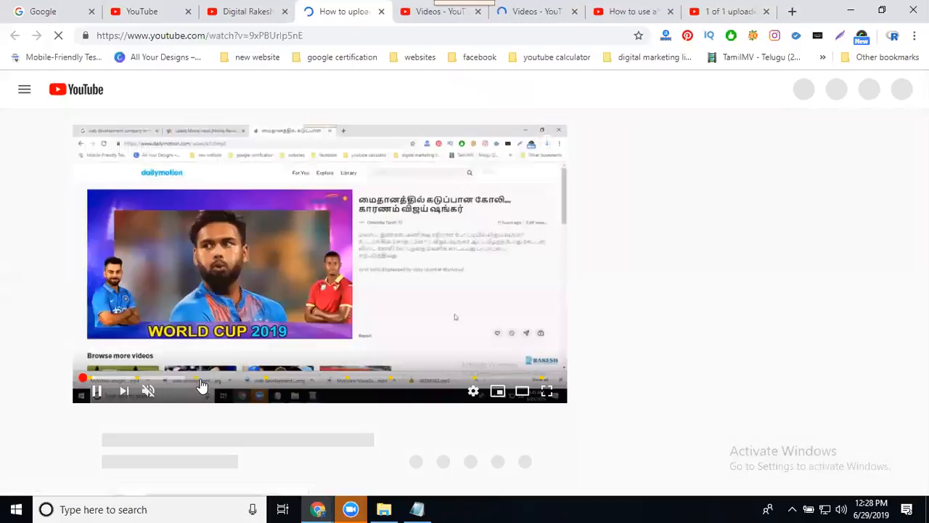
pyautogui.moveTo(198, 383)
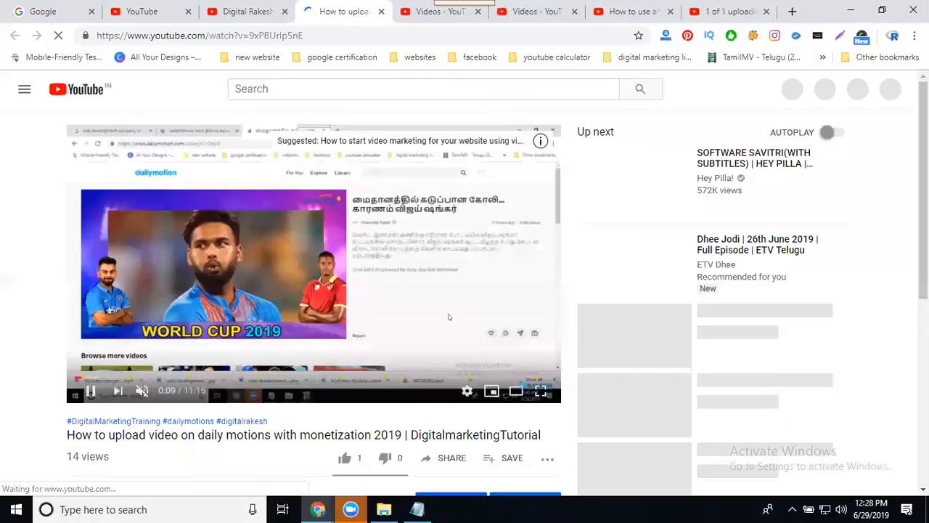
pyautogui.click(251, 378)
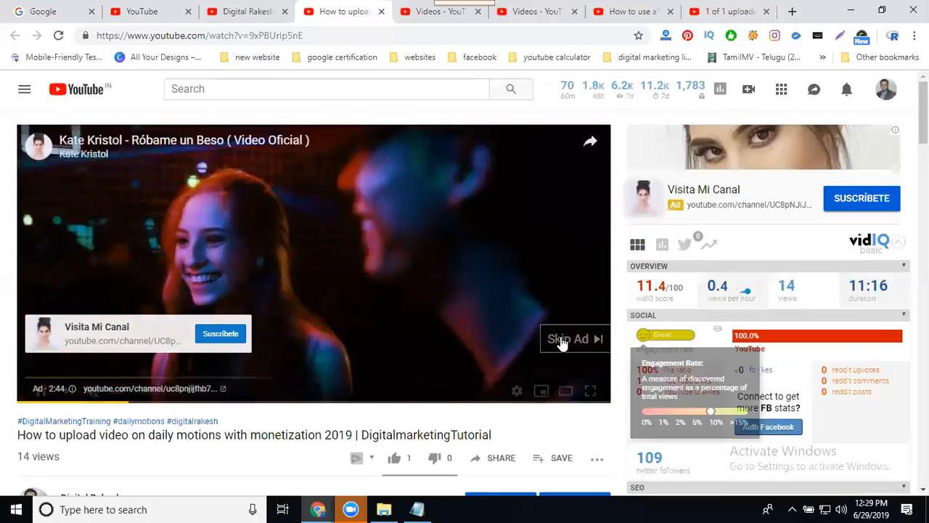
# - Skip the pre-roll ad and let the Dailymotion tutorial play until the overlay banner appears
pyautogui.click(568, 339)
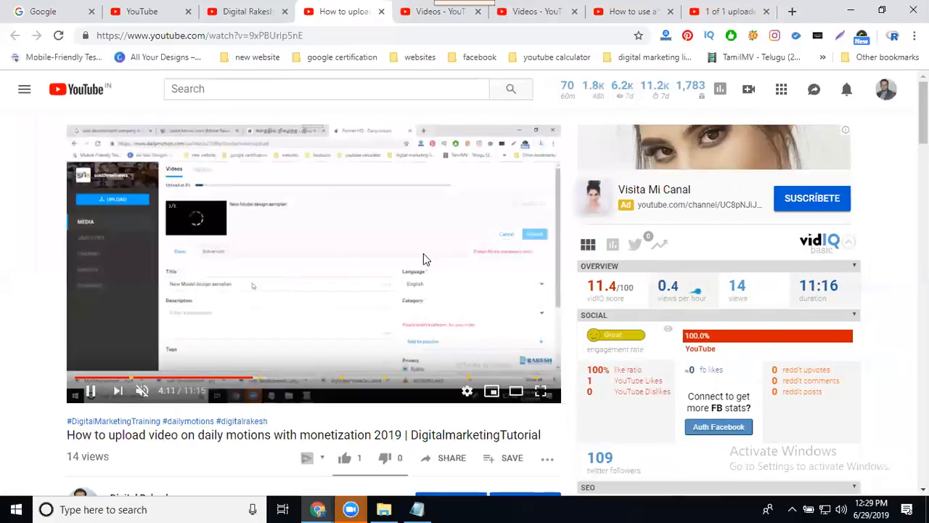
pyautogui.click(334, 379)
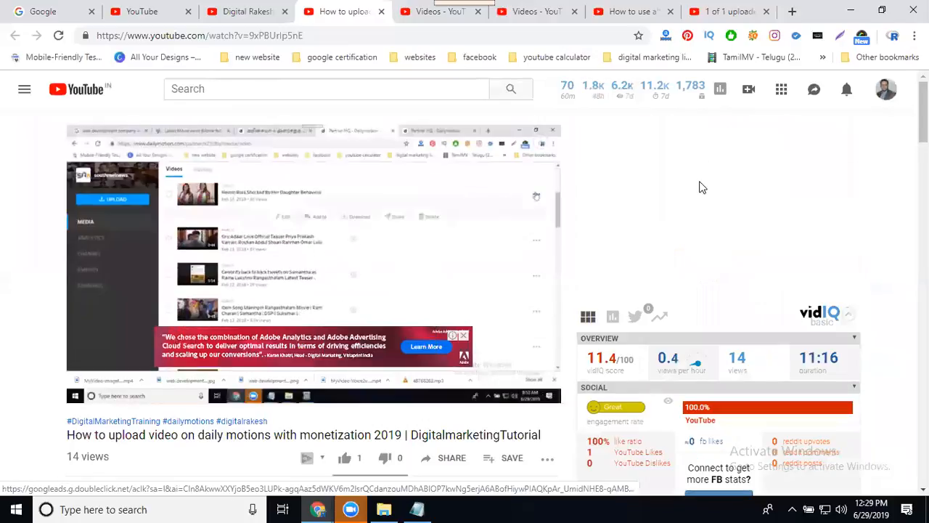
pyautogui.scroll(-3)
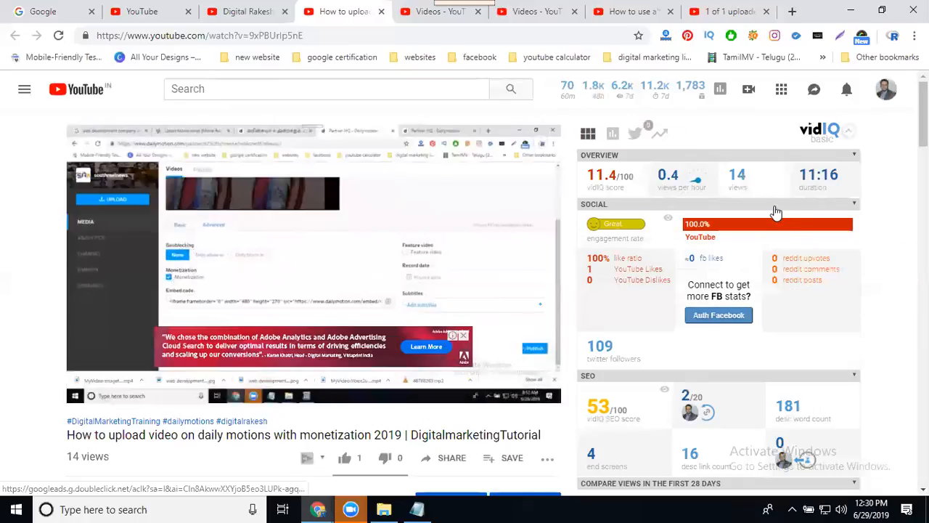
pyautogui.scroll(-3)
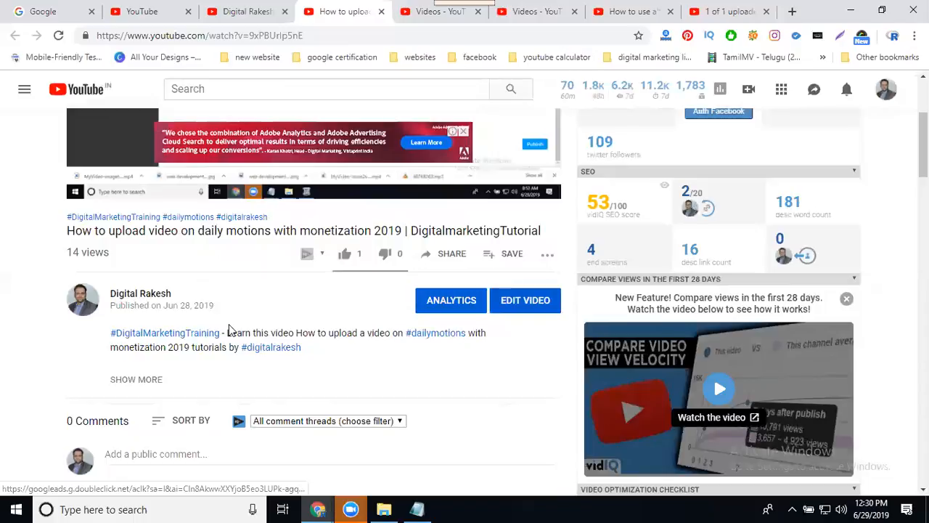
pyautogui.moveTo(563, 506)
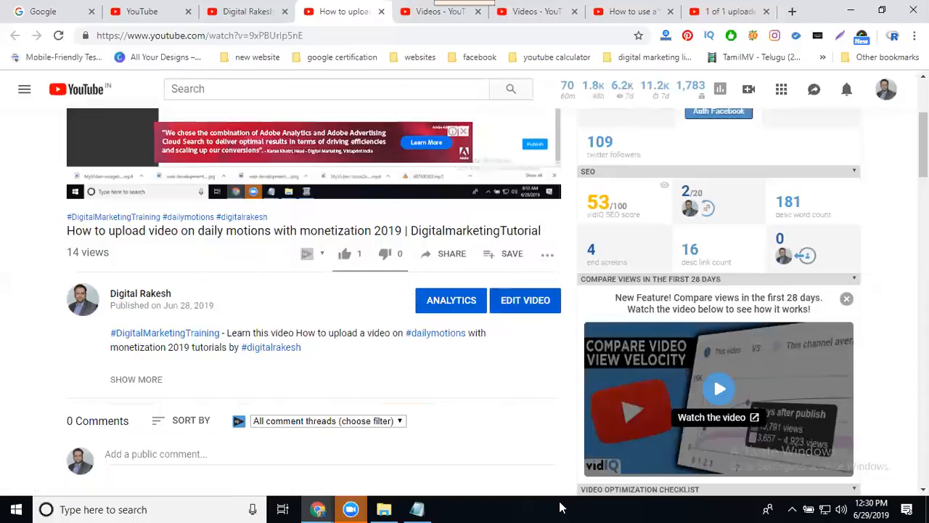